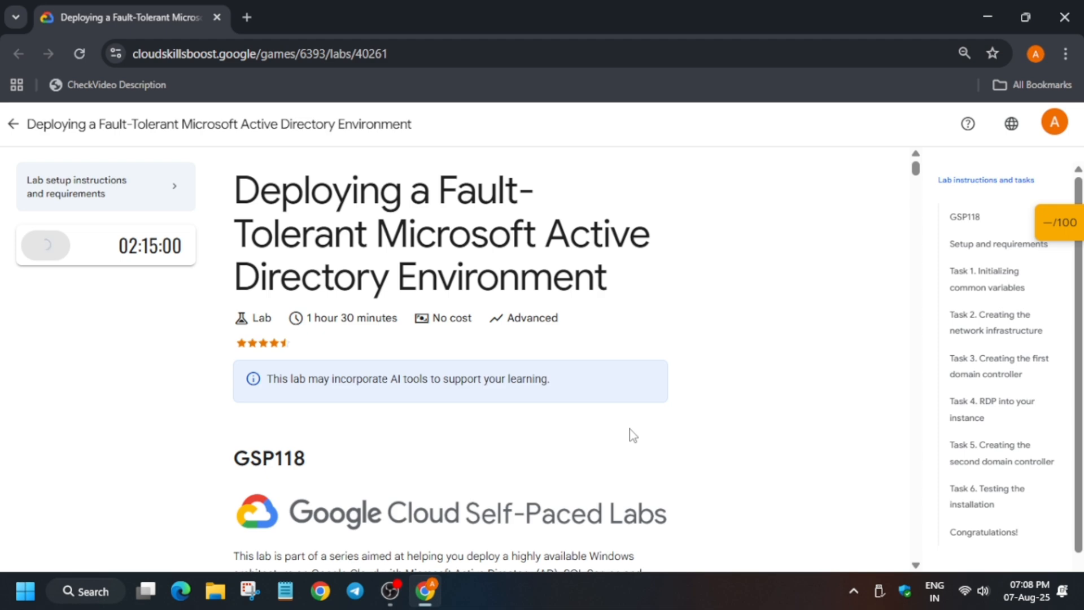
# - Start the lab session so credentials and the project ID are issued
pyautogui.click(44, 245)
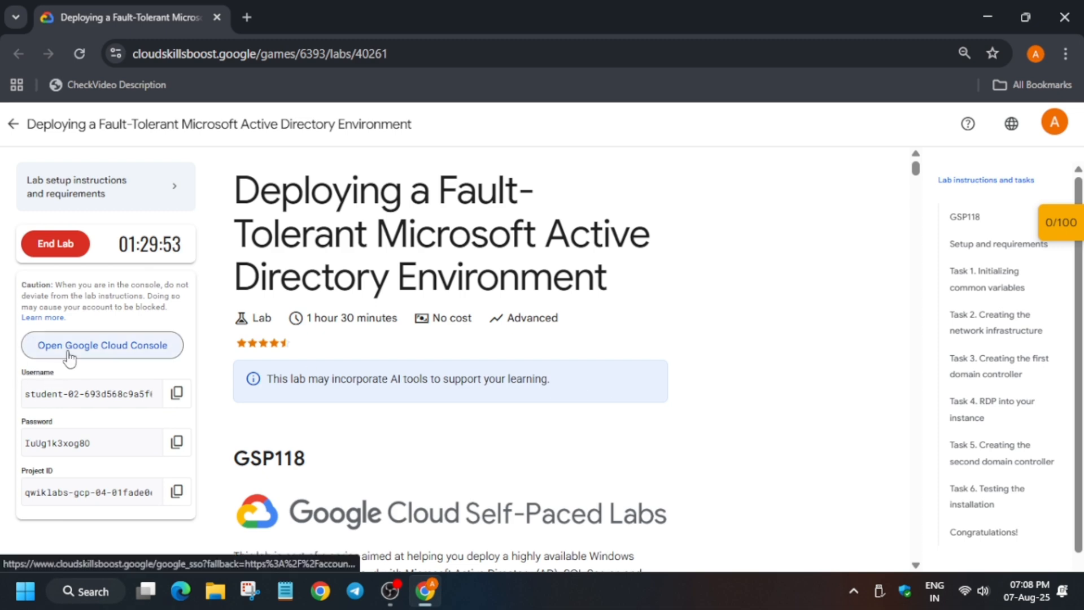
# - Sign in to Google Cloud Console with the lab account and reach project qwiklabs-gcp-04-01fade0ef9a7
pyautogui.click(103, 346)
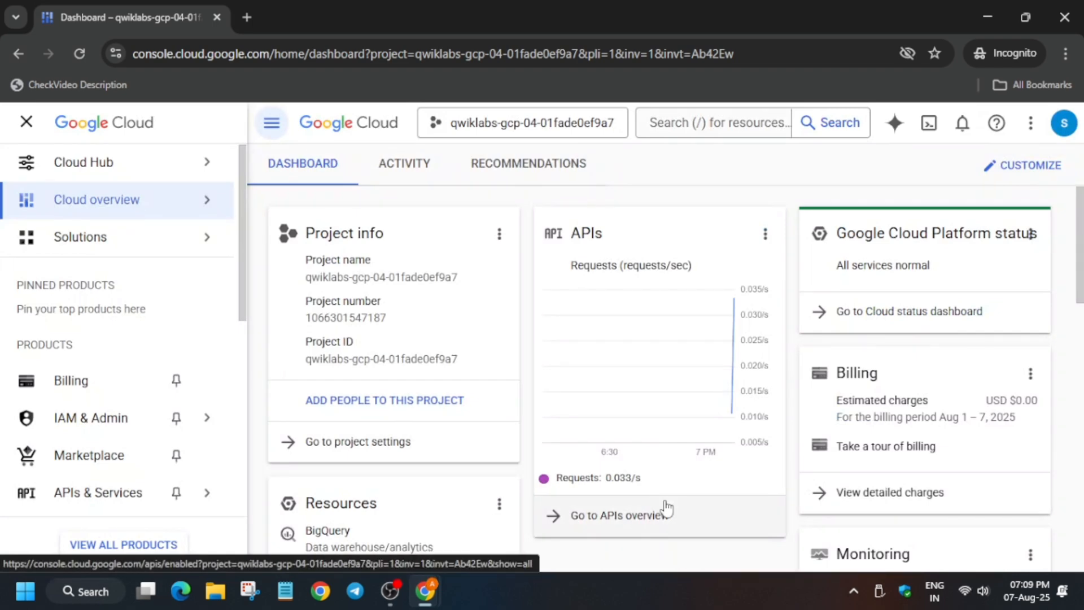
pyautogui.moveTo(928, 123)
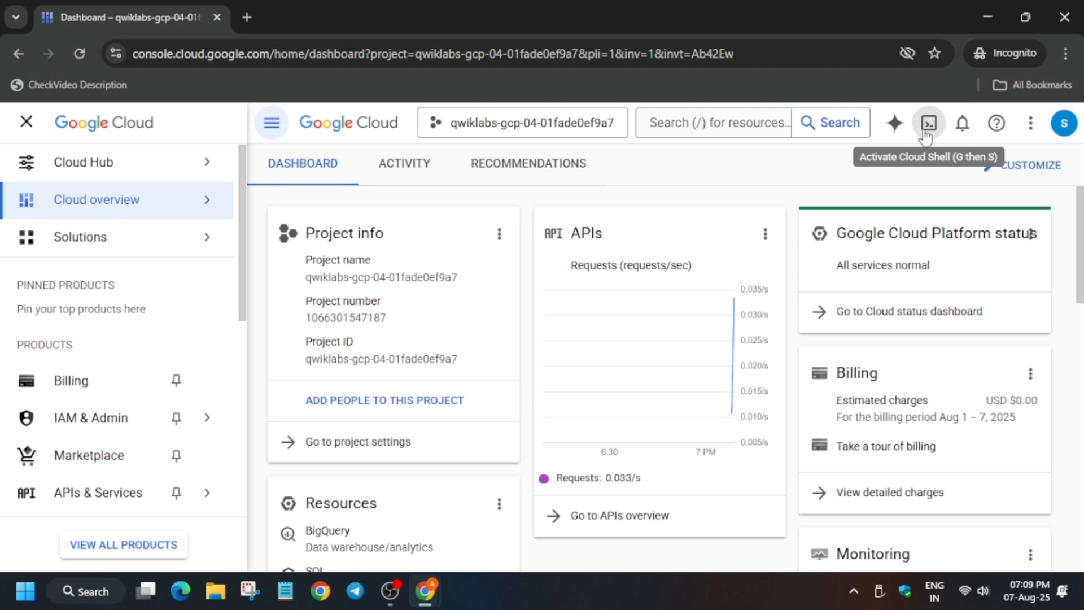
# - Activate Cloud Shell and continue past the intro to a ready terminal
pyautogui.click(925, 122)
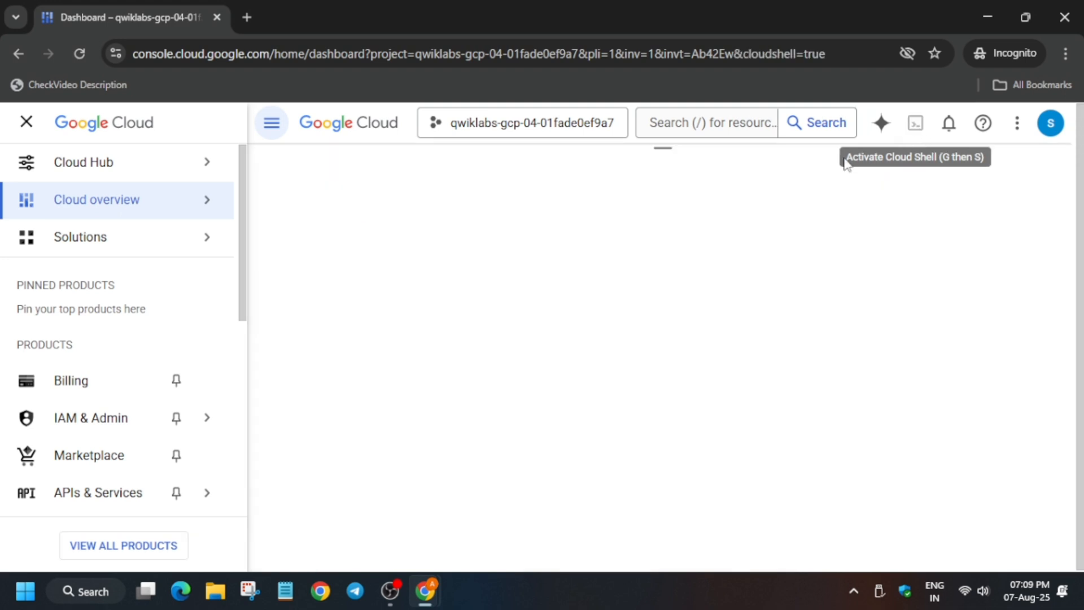
pyautogui.click(915, 122)
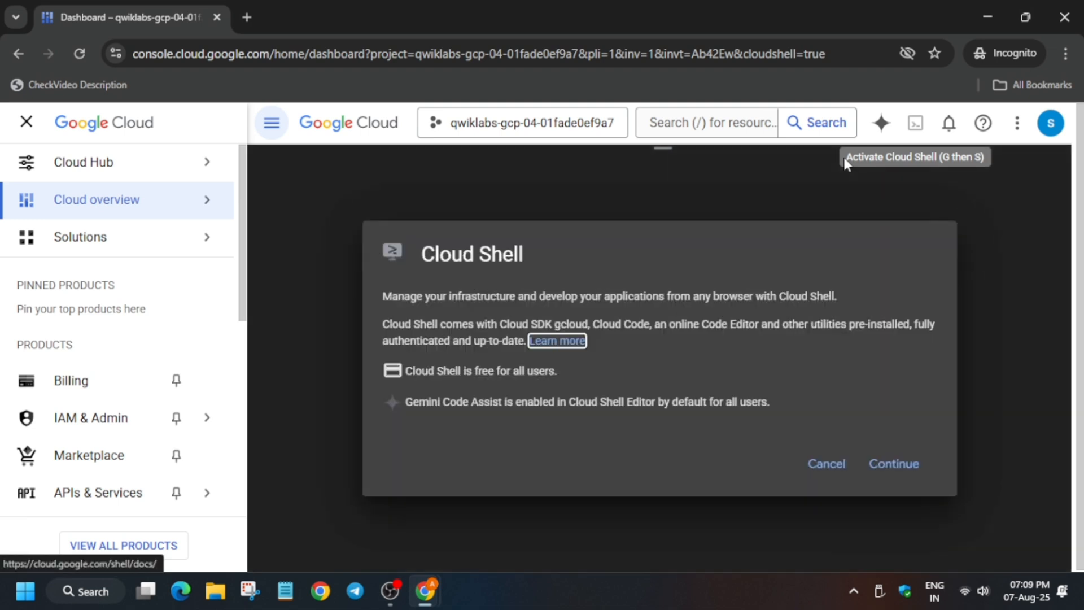
pyautogui.moveTo(776, 171)
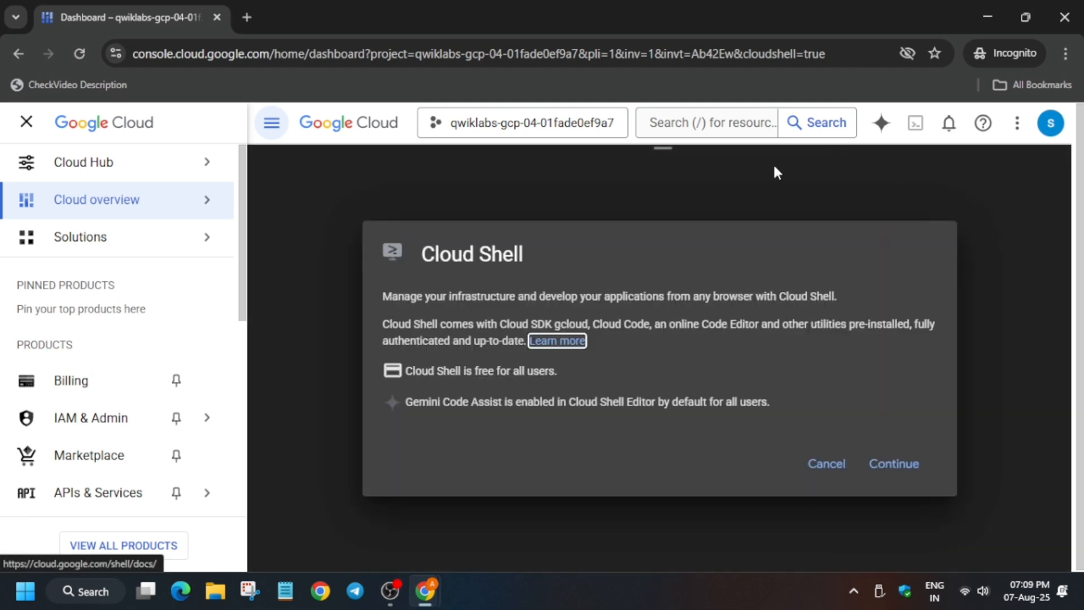
pyautogui.click(892, 463)
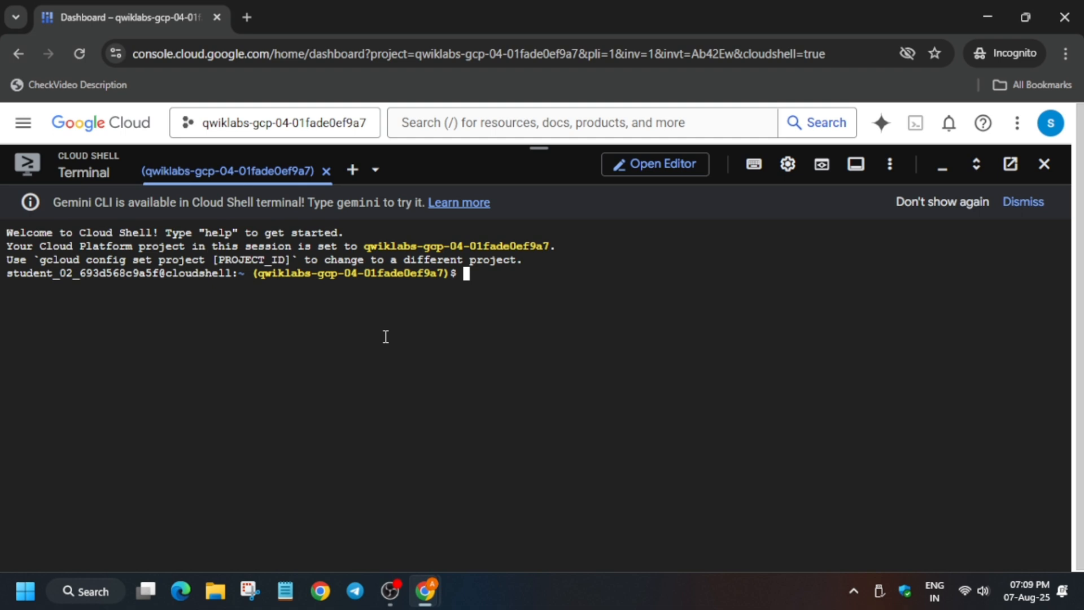
# - Run the region exports and create the custom-mode VPC network webappnet
pyautogui.click(787, 163)
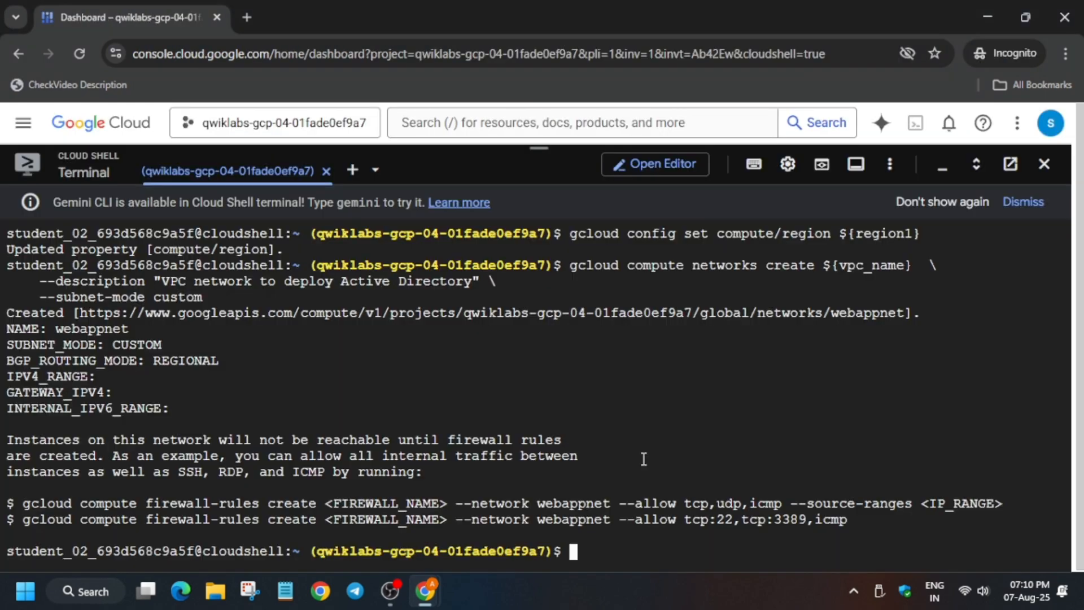
# - Create subnet private-ad-zone-1 (10.1.0.0/24, us-central1) on webappnet from the lab's subnet commands
pyautogui.click(127, 17)
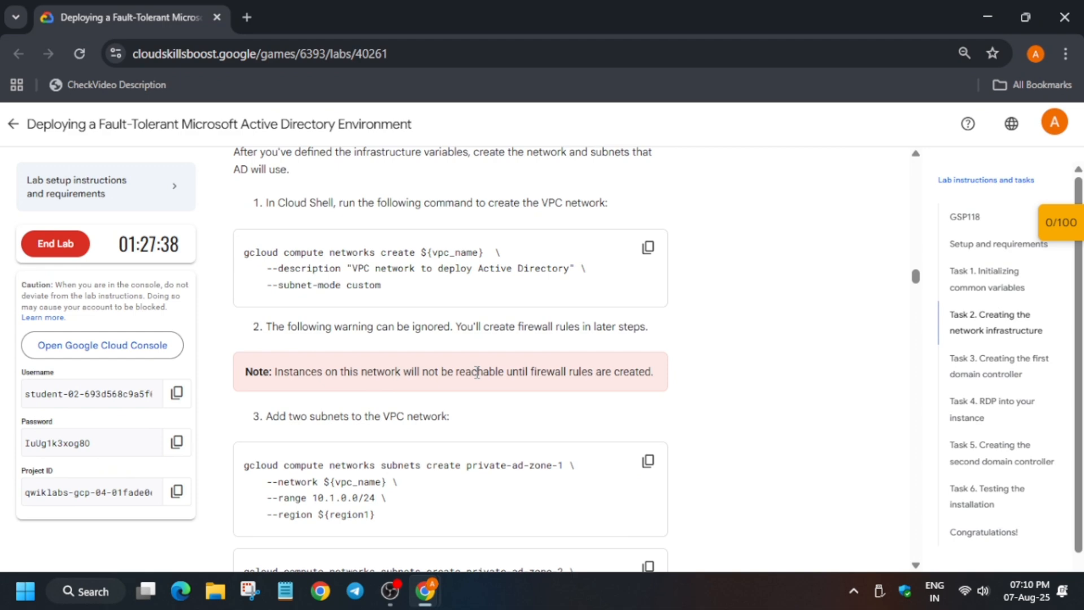
pyautogui.scroll(-3)
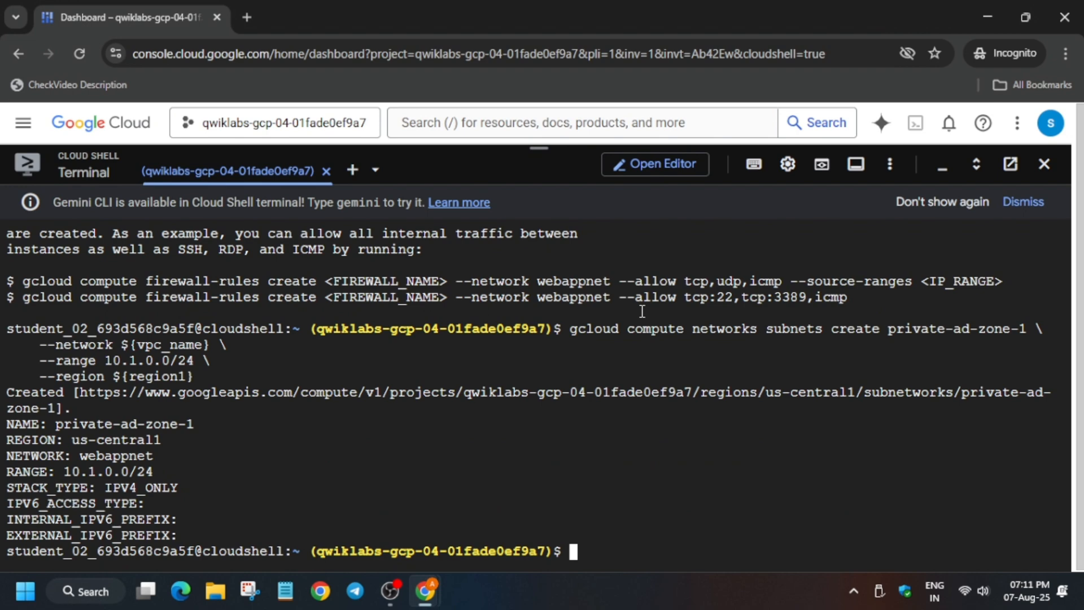
pyautogui.moveTo(635, 308)
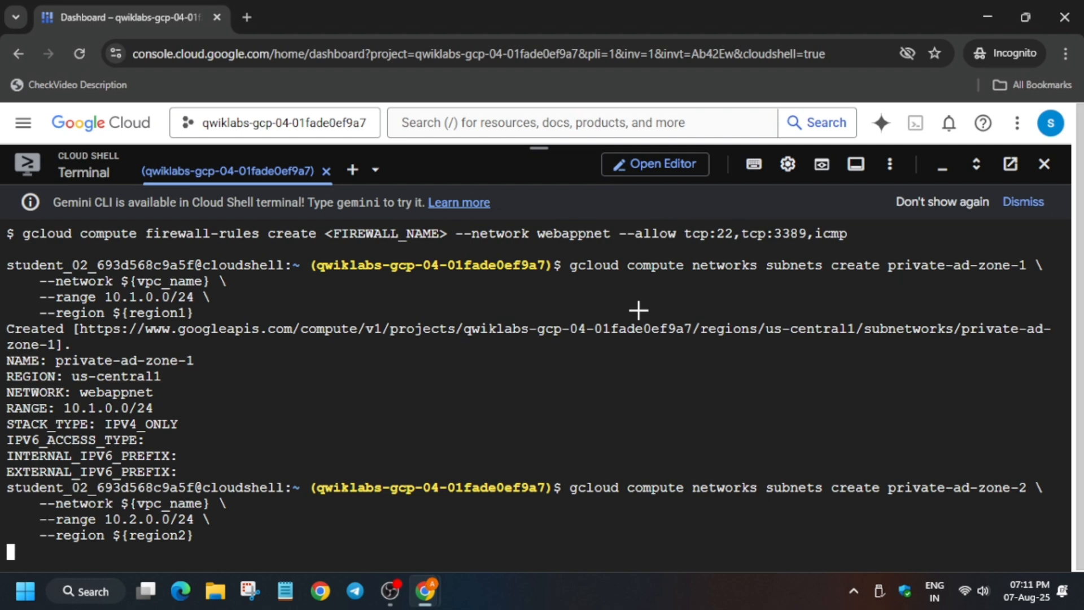
# - Create subnet private-ad-zone-2 (10.2.0.0/24, us-west1) and submit the webappnet firewall rules
pyautogui.click(128, 17)
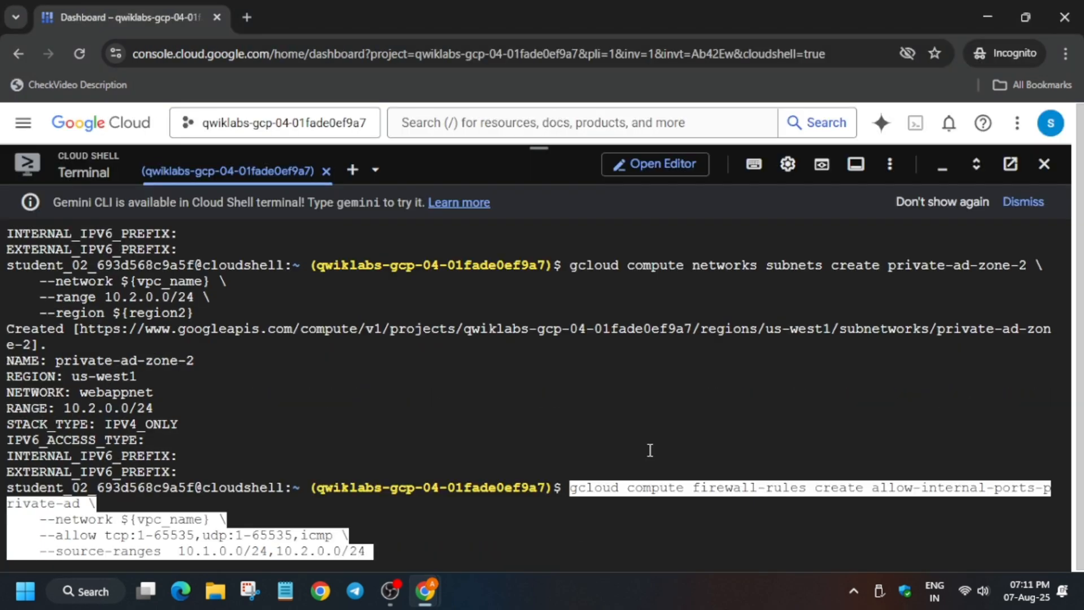
pyautogui.press('Return')
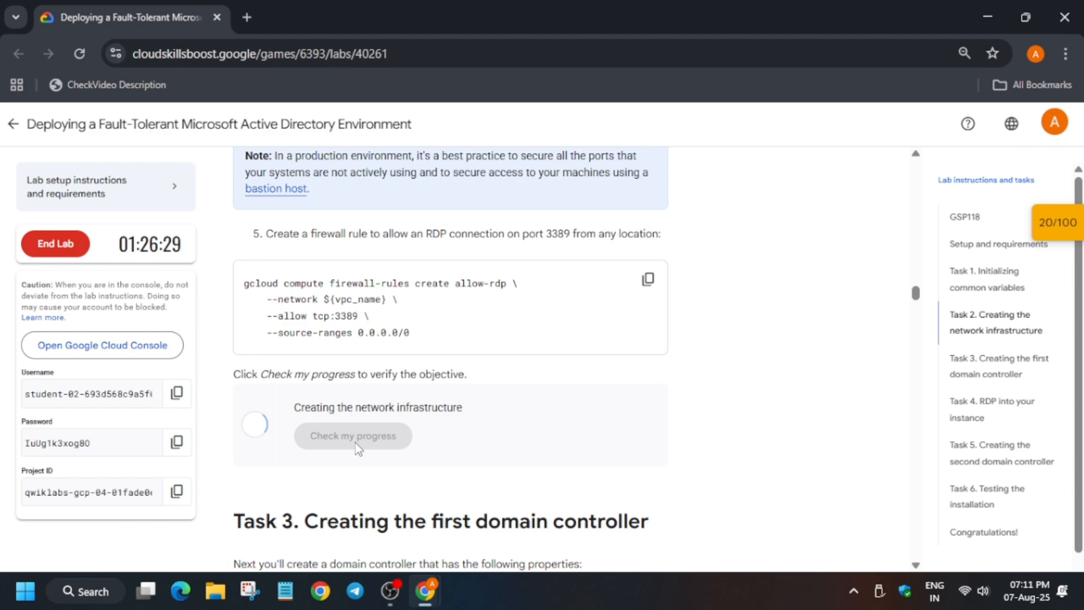
# - Create Windows VM ad-dc1 in us-central1-b at 10.1.0.100, reaching lab score 50/100
pyautogui.scroll(-3)
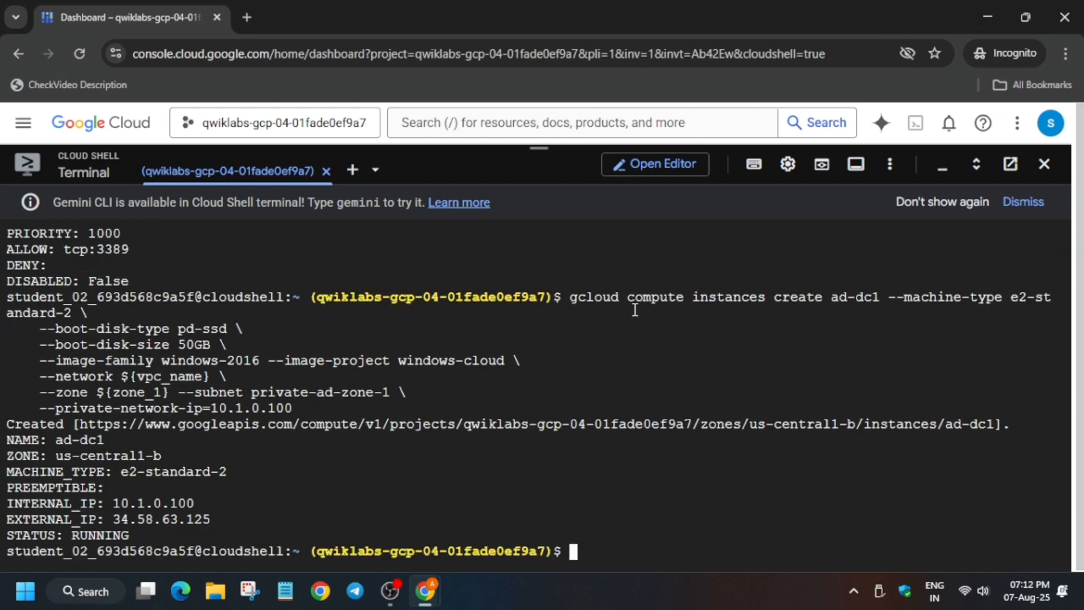
pyautogui.click(127, 17)
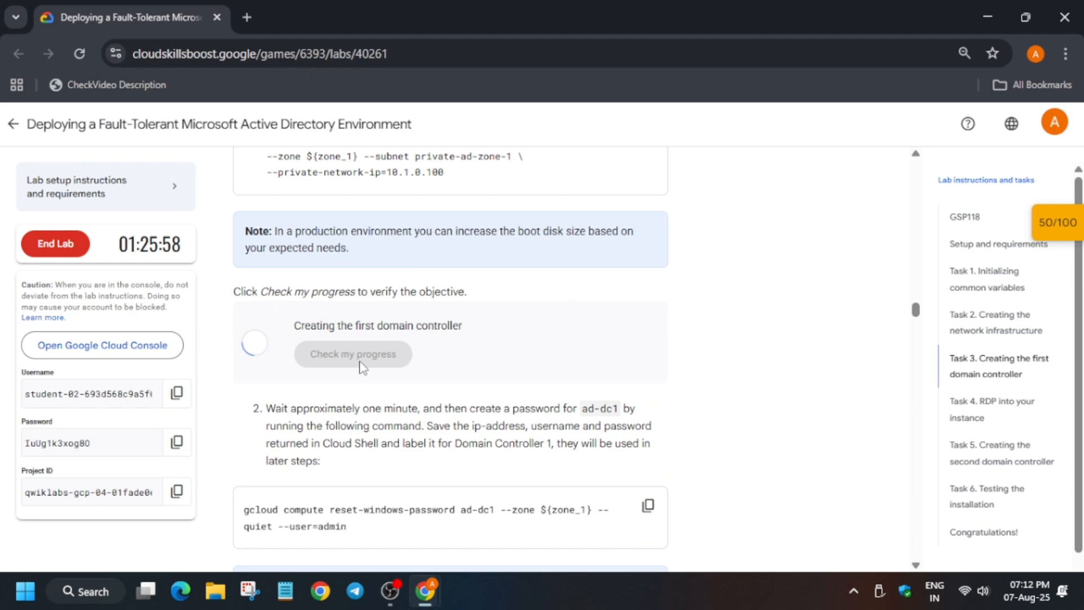
# - Verify ad-dc1, create Windows VM ad-dc2 in us-west1-c at 10.2.0.100, and confirm 75/100
pyautogui.click(352, 354)
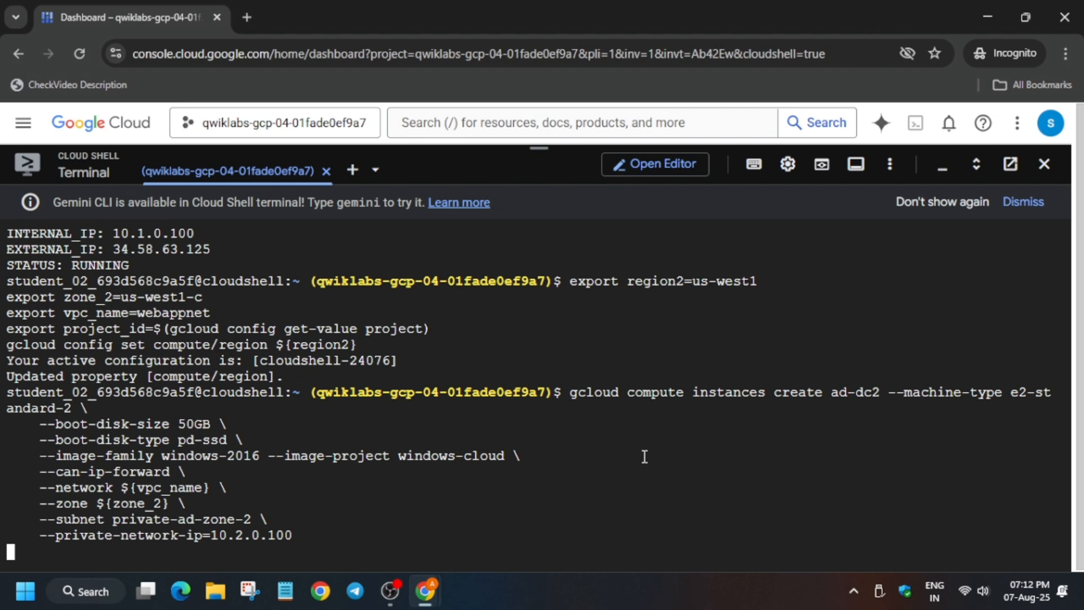
pyautogui.press('Return')
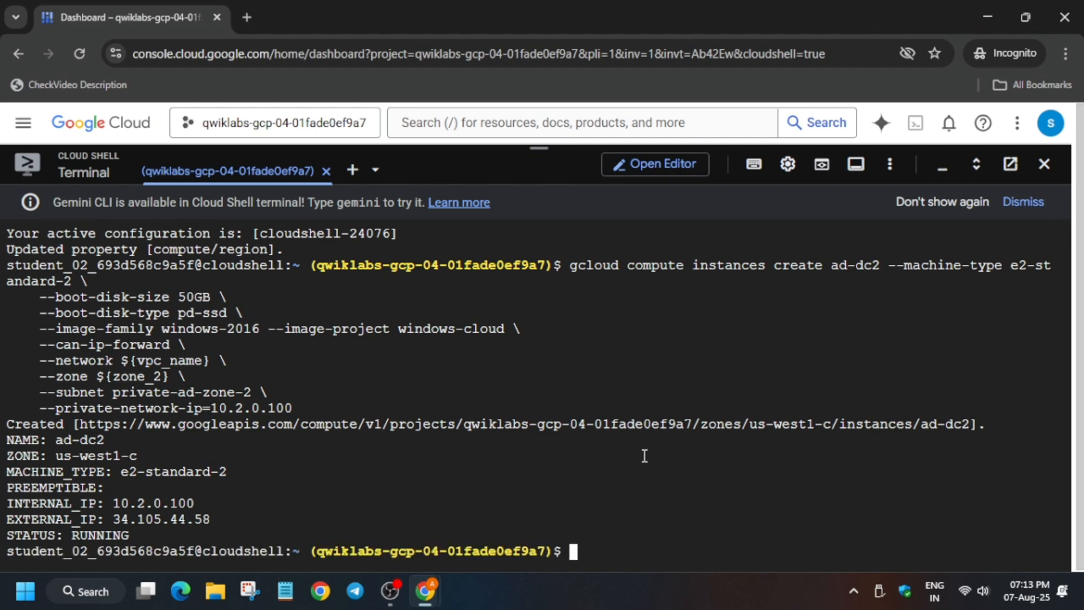
pyautogui.click(127, 17)
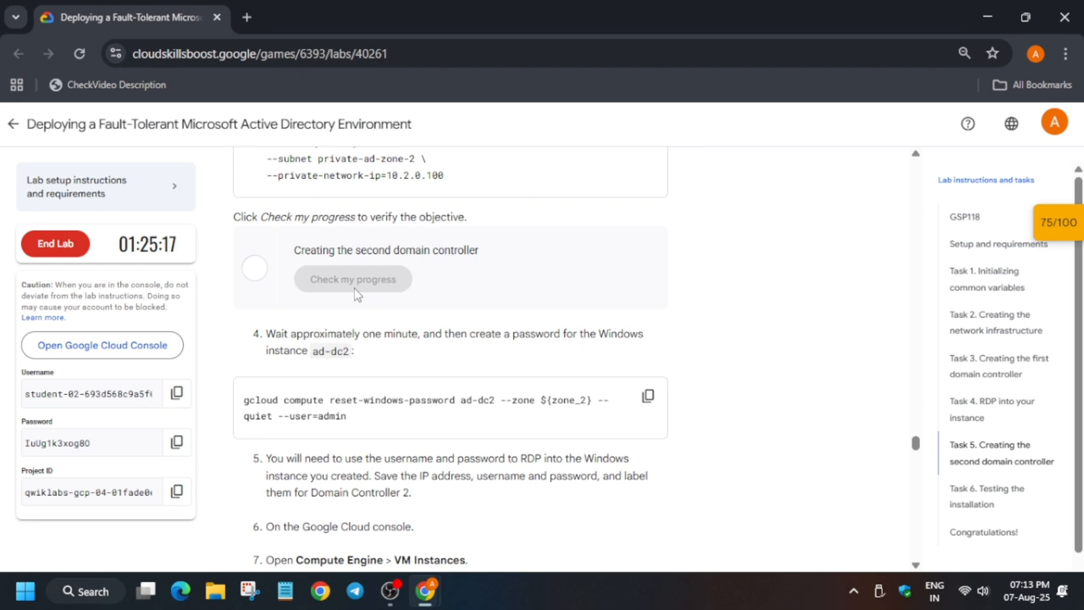
pyautogui.click(352, 279)
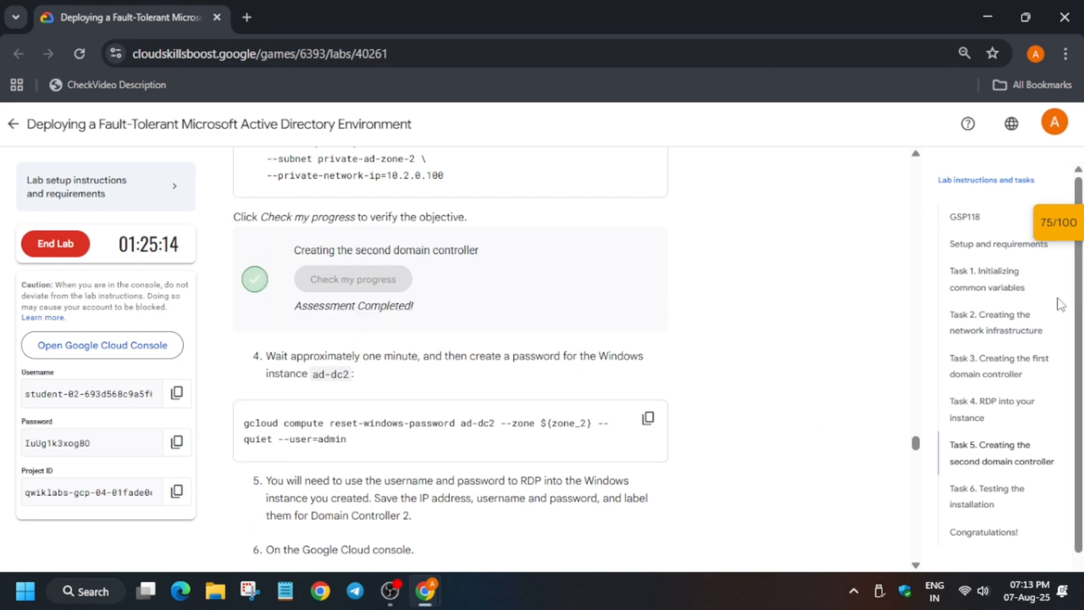